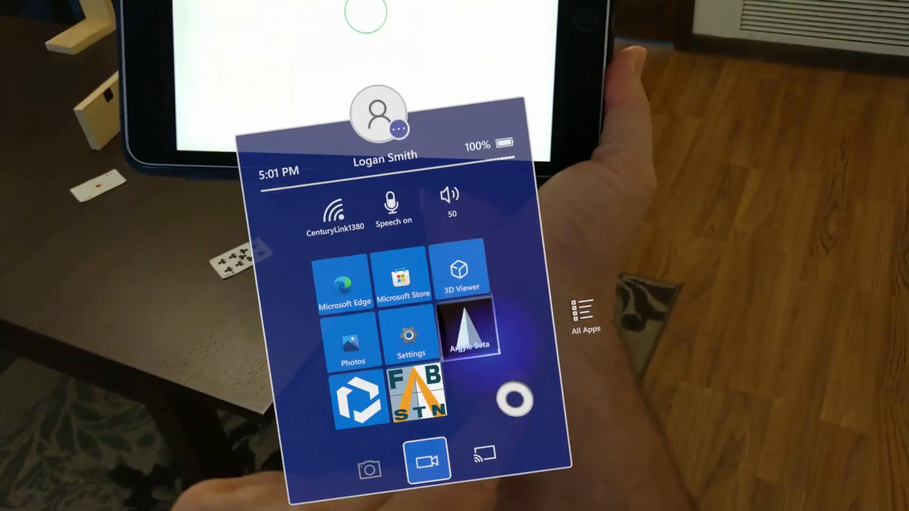
- Launch FabStation-STEEL from its Start menu tile so the FAB logo splash window appears
left_click(412, 403)
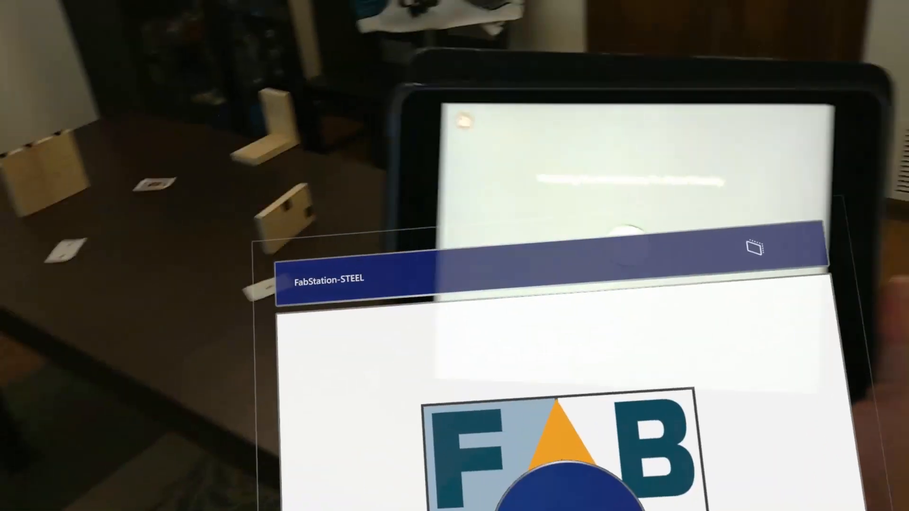